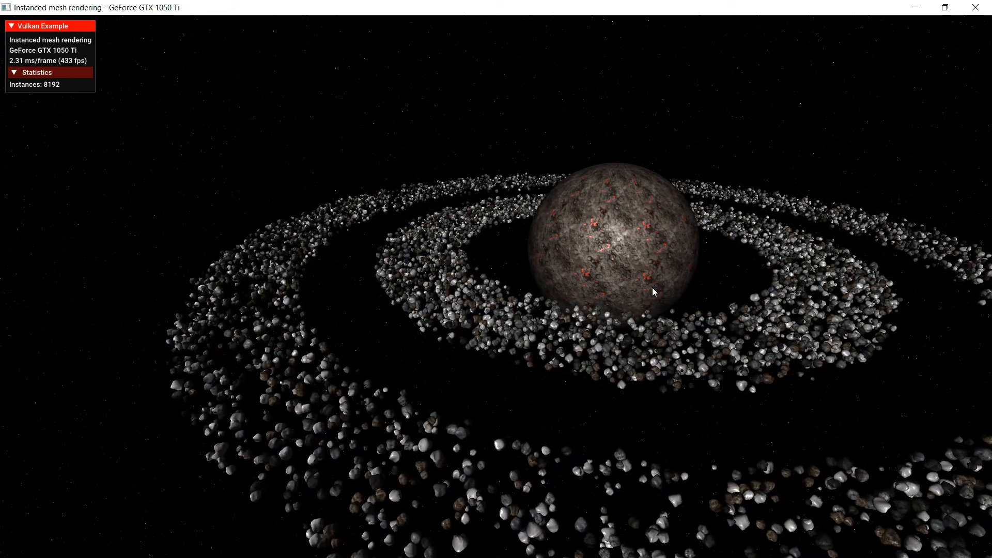
- Orbit the camera around the planet and its asteroid rings
left_click_drag(653, 292, 570, 358)
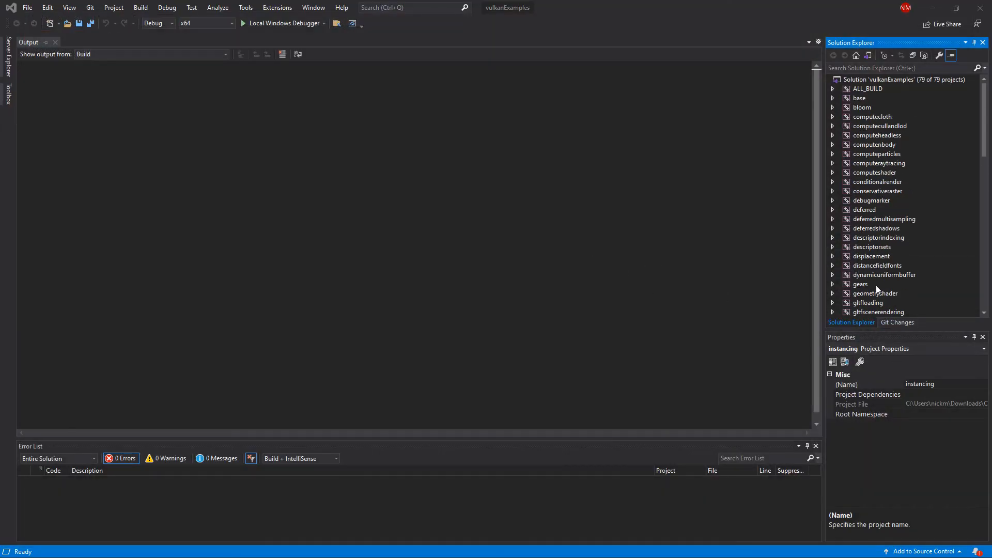
- Run the computecloth project with the Local Windows Debugger and maximize its window
left_click(872, 116)
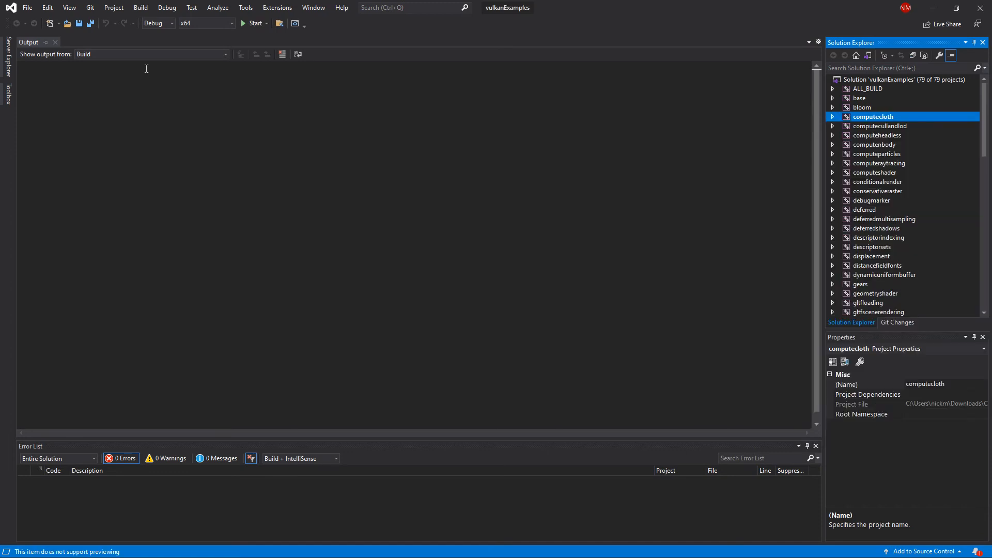
left_click(166, 7)
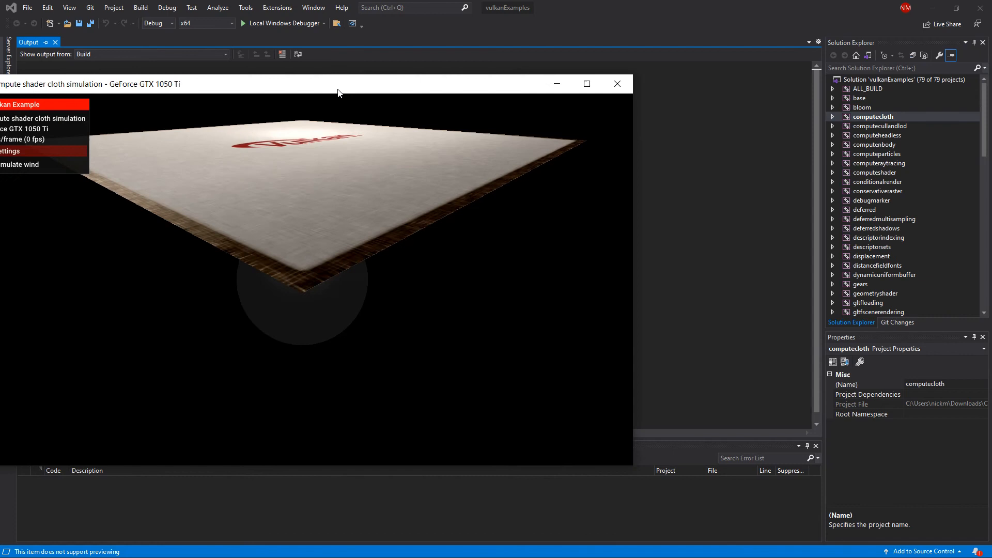
left_click(586, 84)
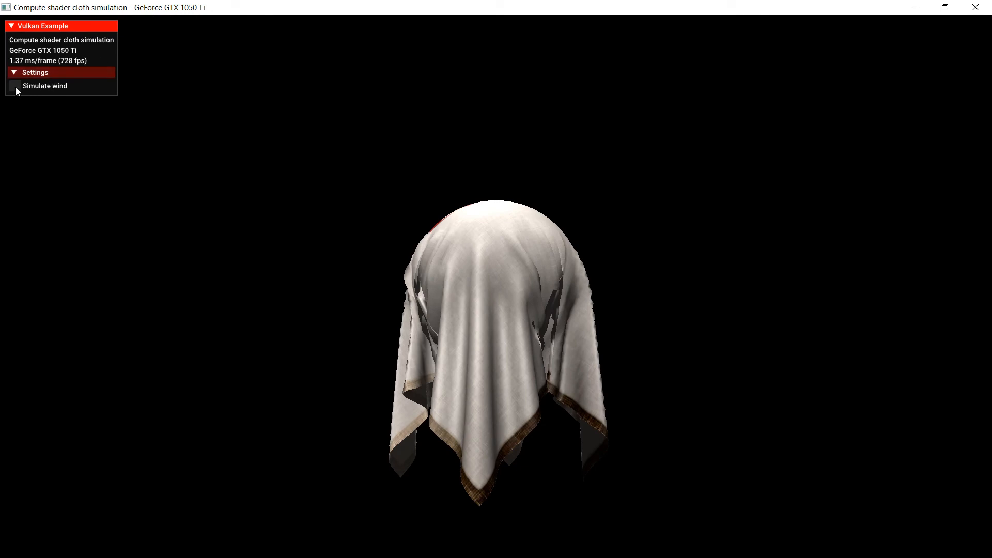
- Toggle Simulate wind on and off a few times over the draped cloth
left_click(15, 86)
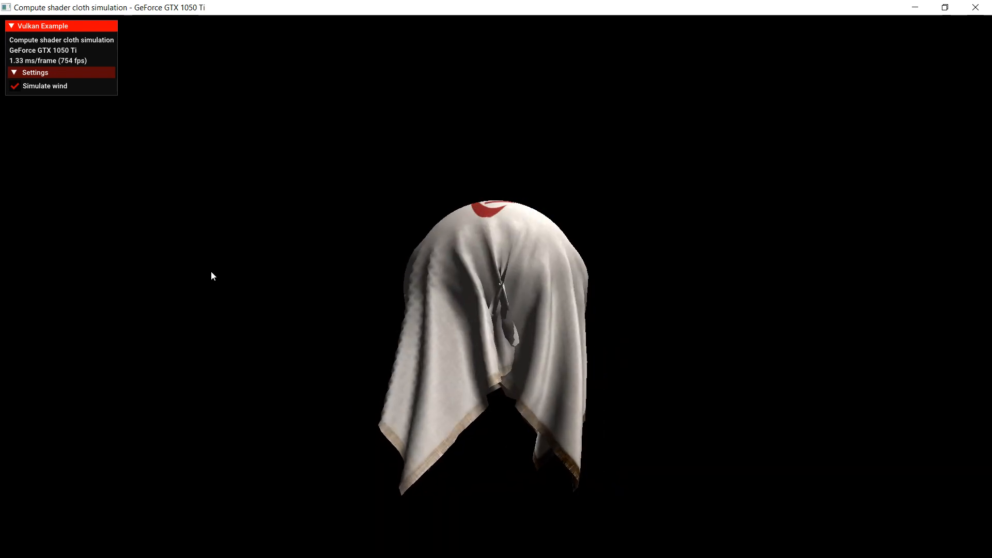
left_click(16, 85)
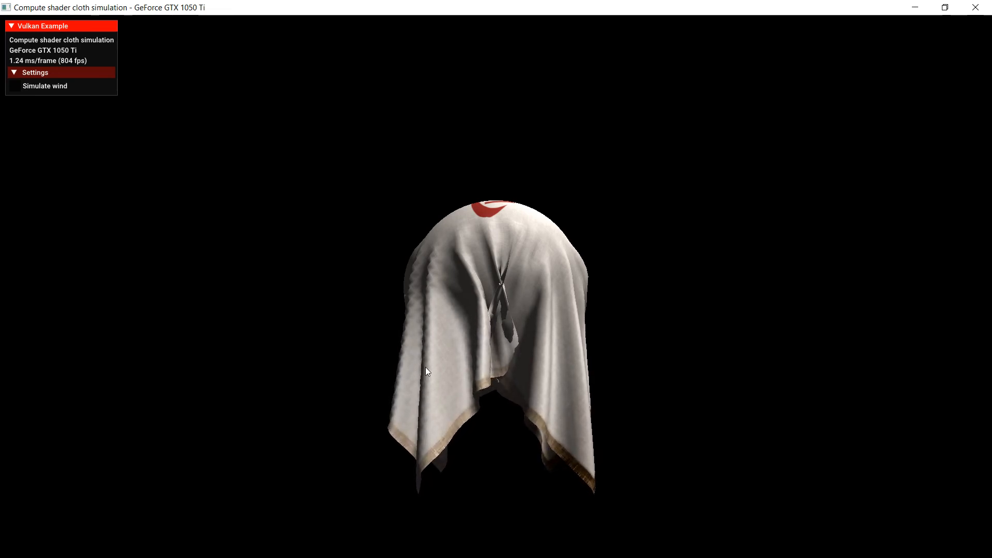
left_click(15, 86)
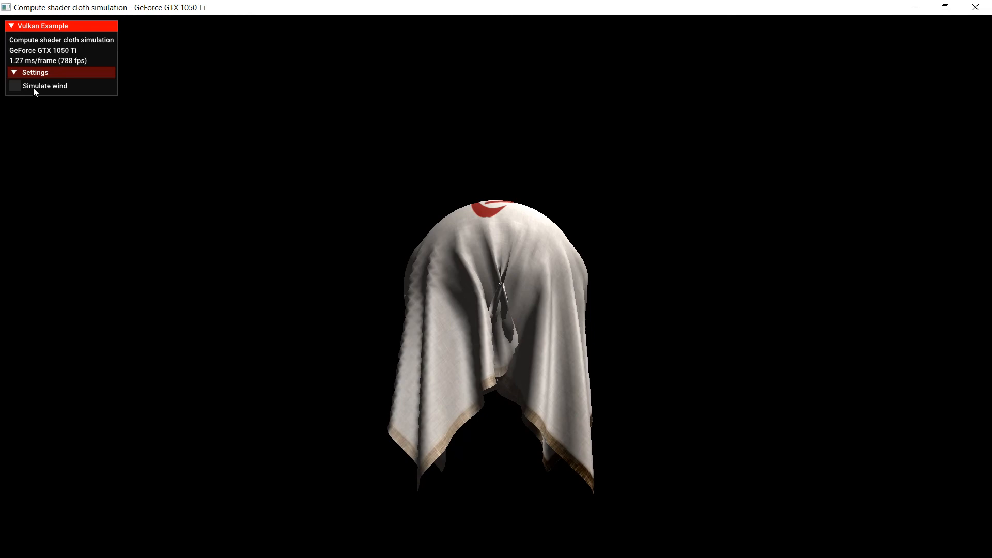
left_click(15, 86)
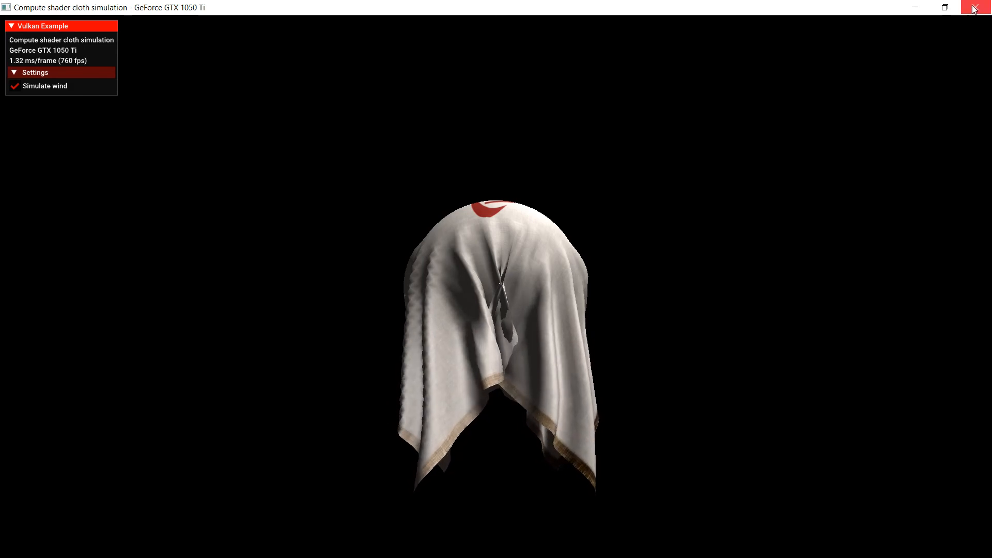
- Restore the simulation window to normal size and close it
left_click(985, 7)
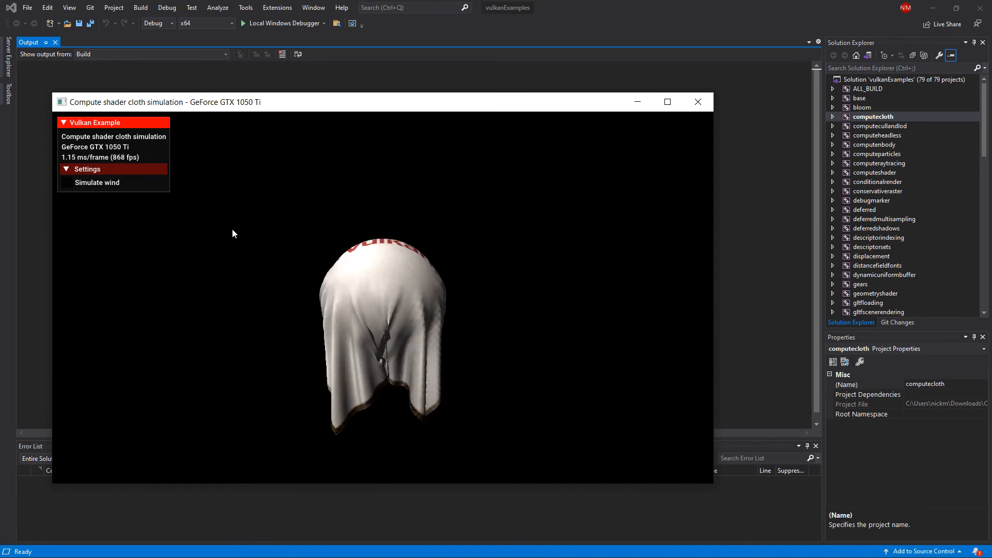
left_click(698, 103)
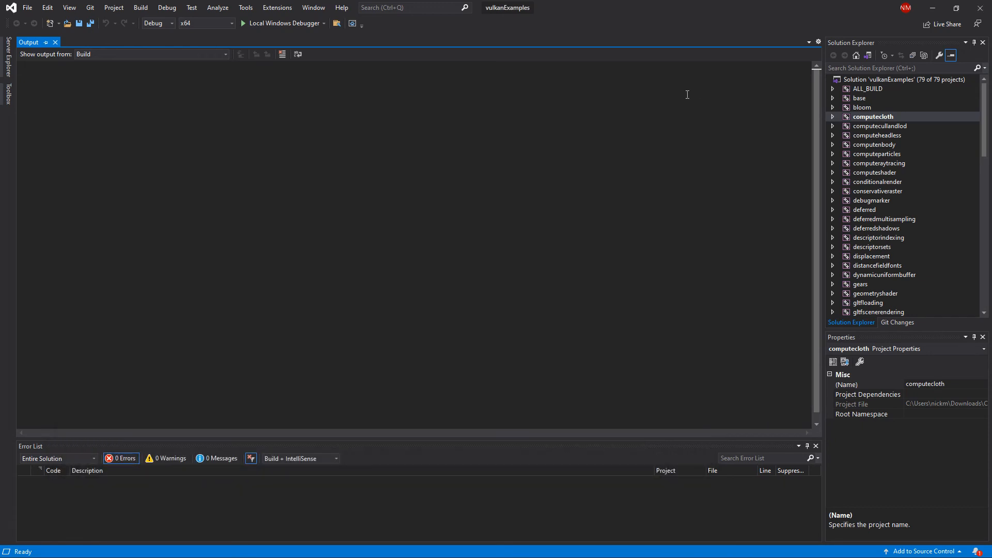
mouse_move(916, 222)
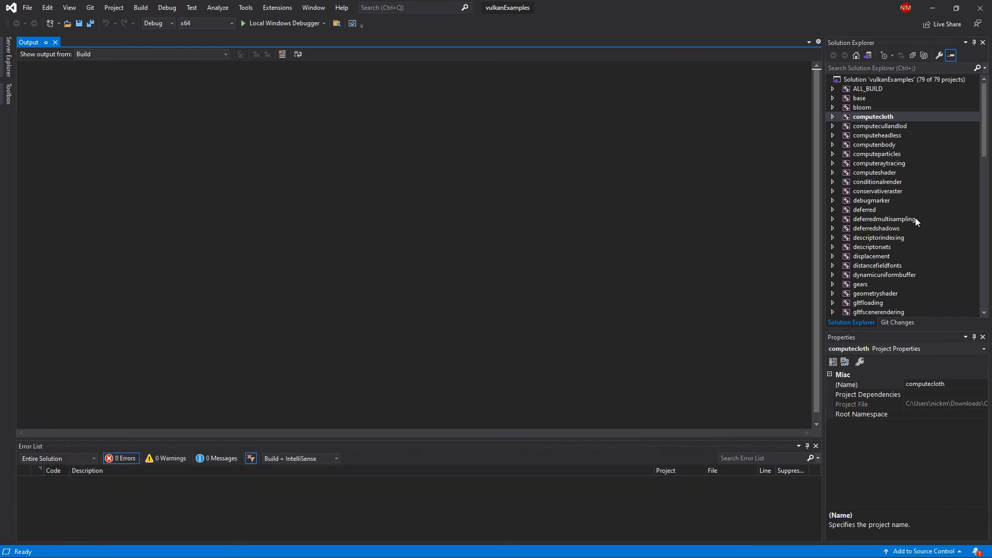
- Scroll Solution Explorer down toward the particlefire project
scroll("down", 3)
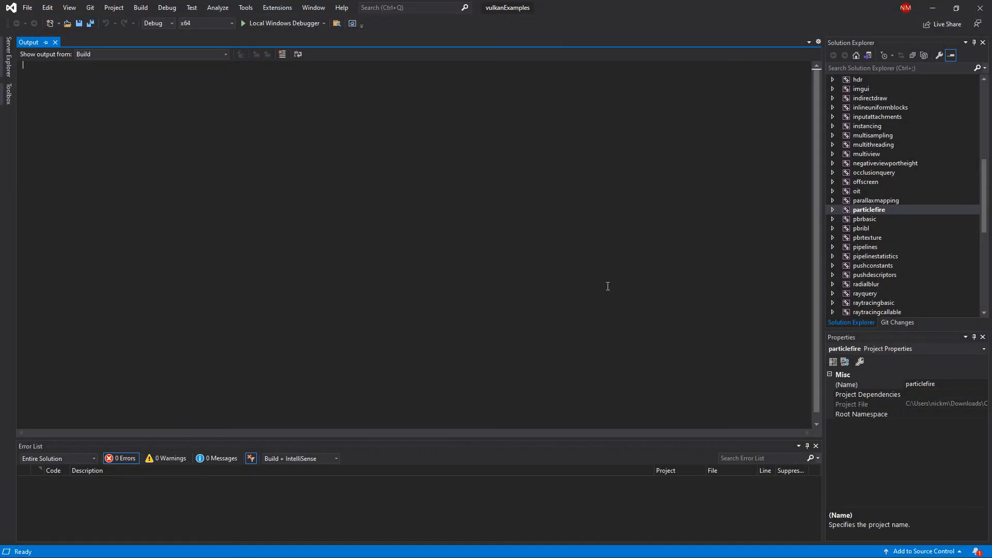
- Scroll Solution Explorer down toward the pbrtexture project
scroll("down", 3)
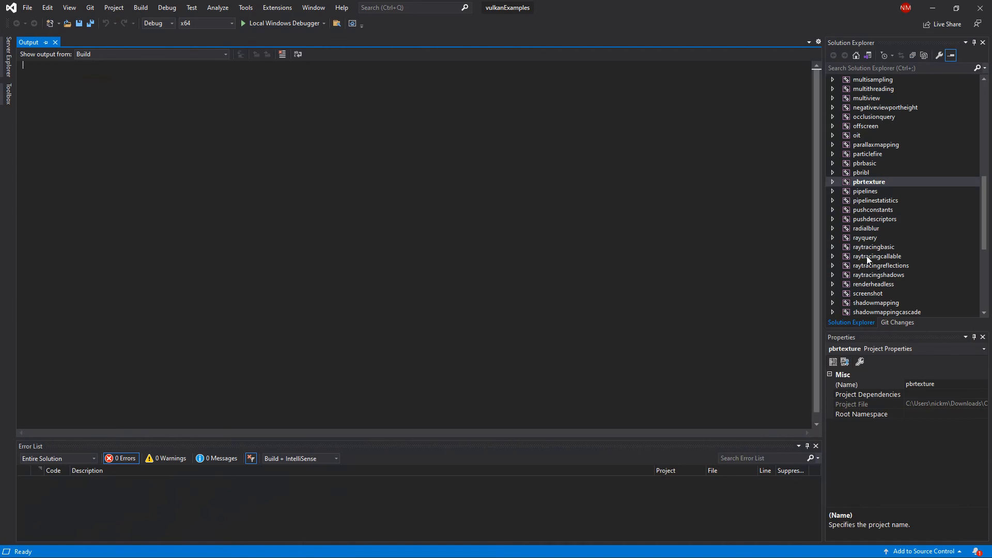
mouse_move(884, 267)
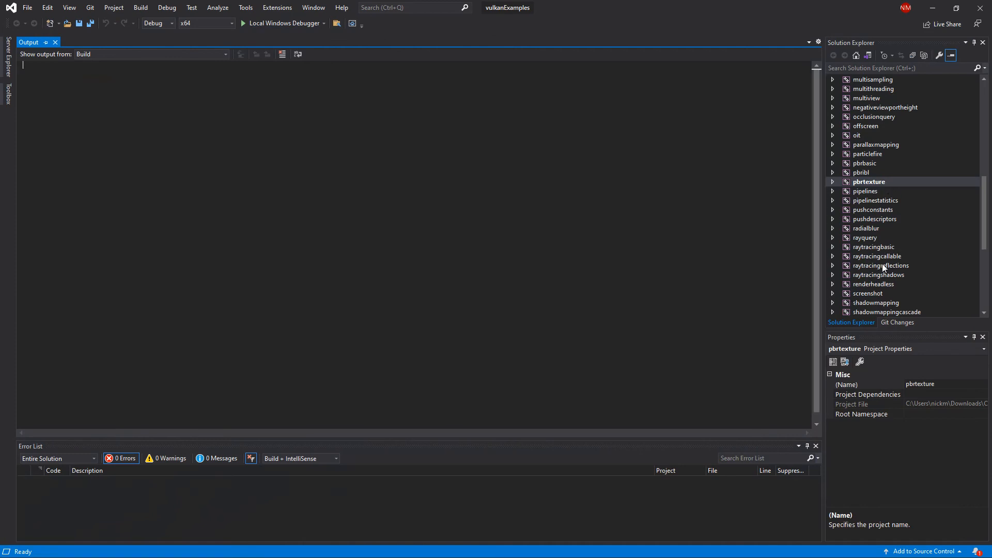
- Start the radialblur project without debugging
right_click(869, 182)
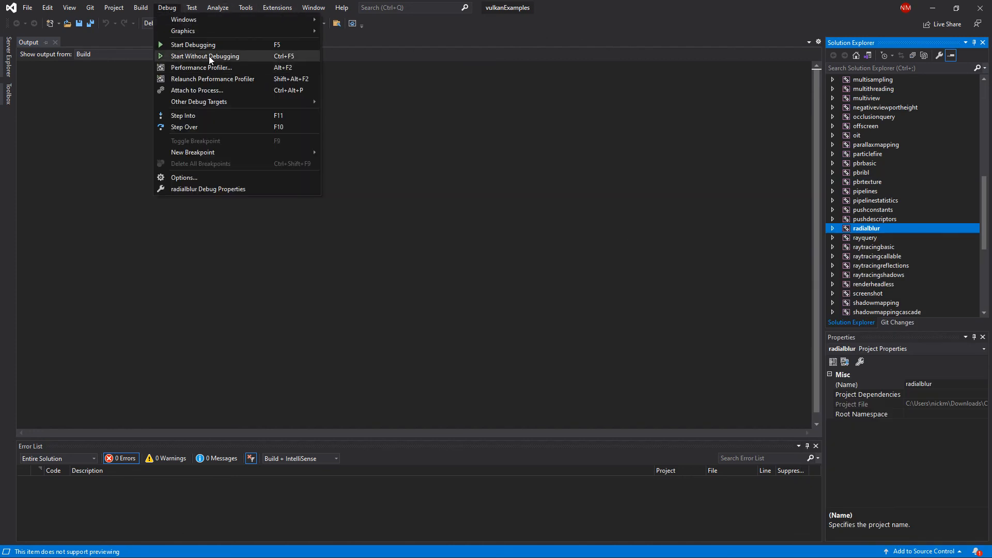
left_click(204, 56)
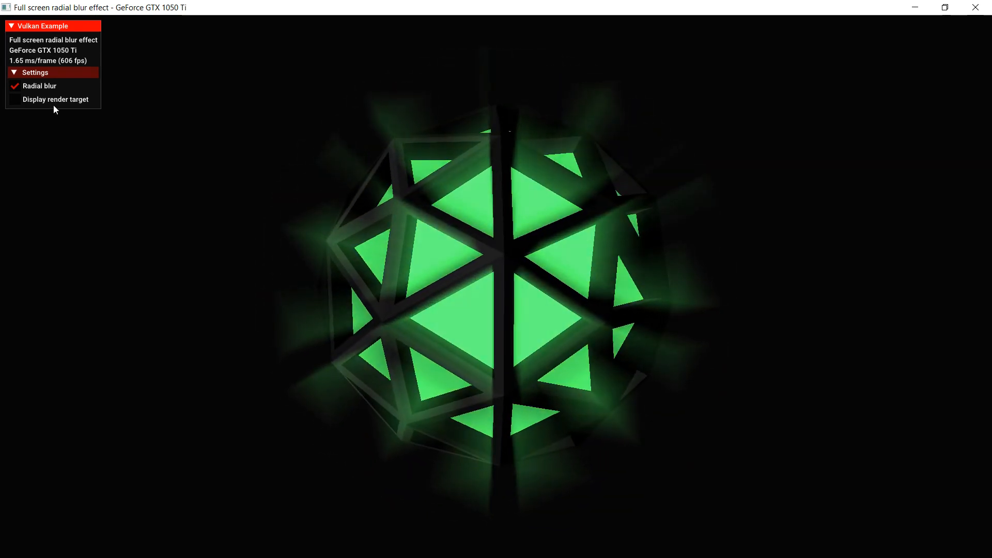
- Toggle Radial blur off and on, then enable Display render target
left_click(13, 85)
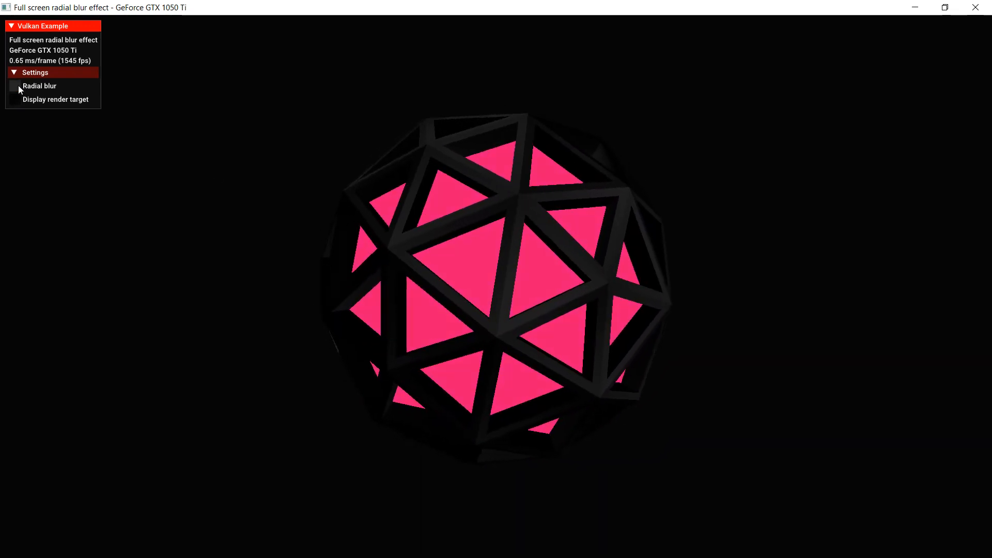
left_click(13, 86)
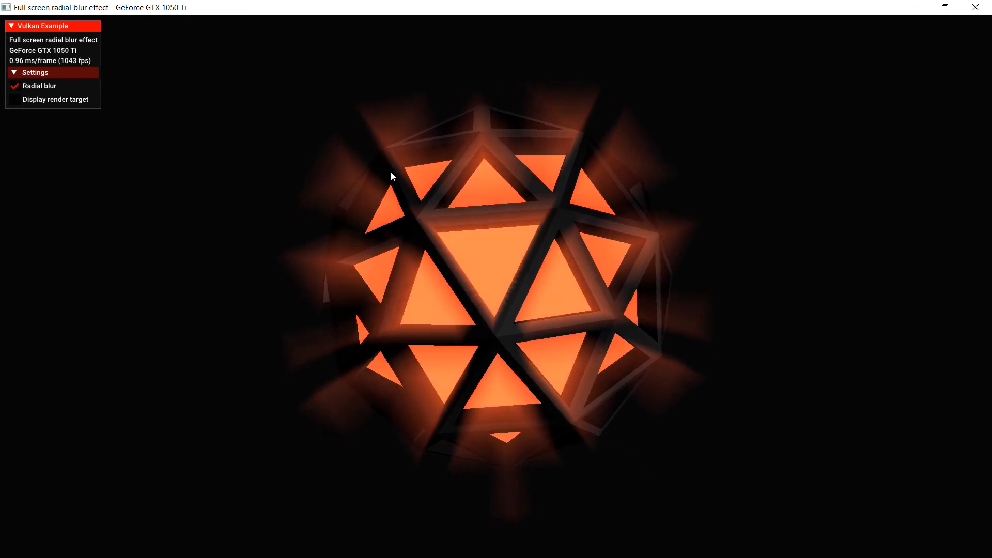
left_click(14, 100)
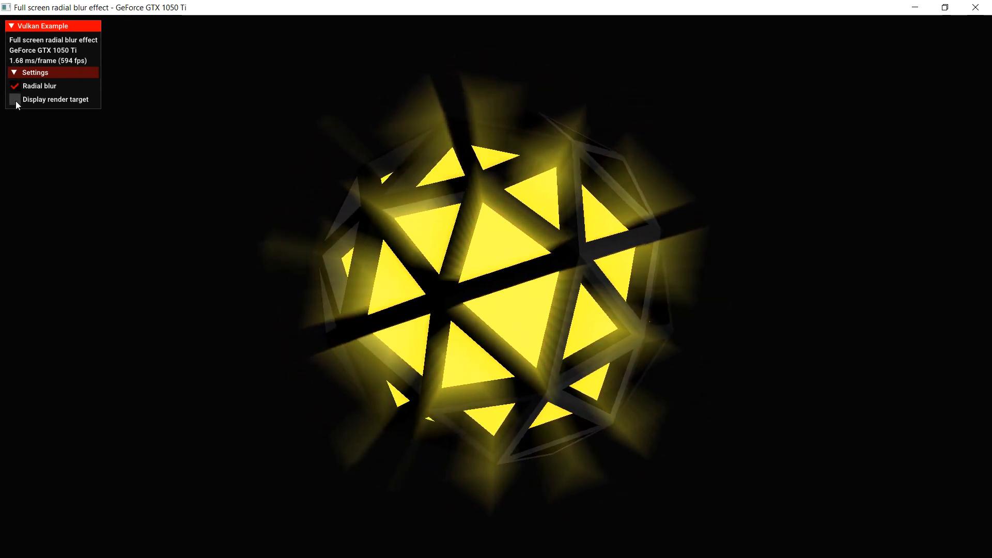
left_click(15, 99)
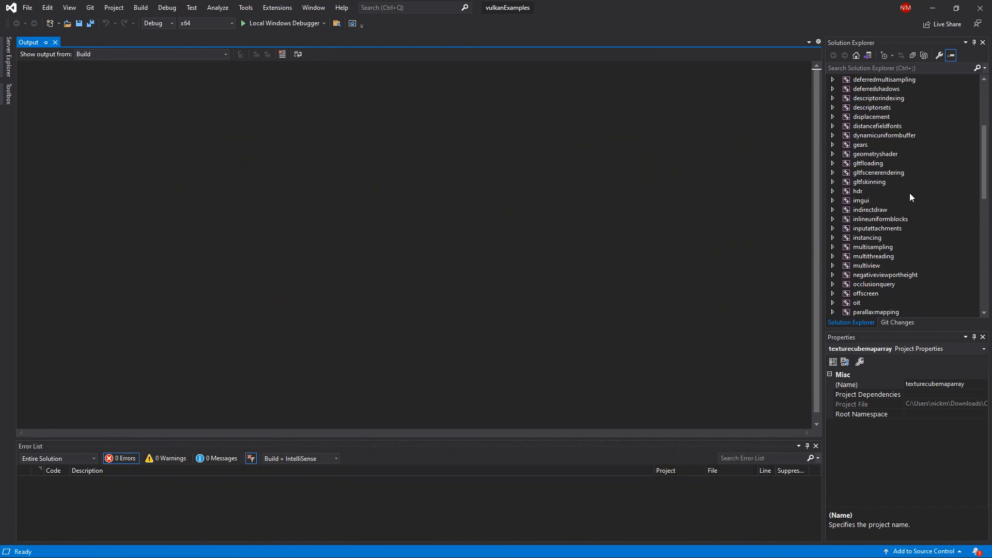
- Make gears the startup project, run it, and close the gears window
right_click(874, 145)
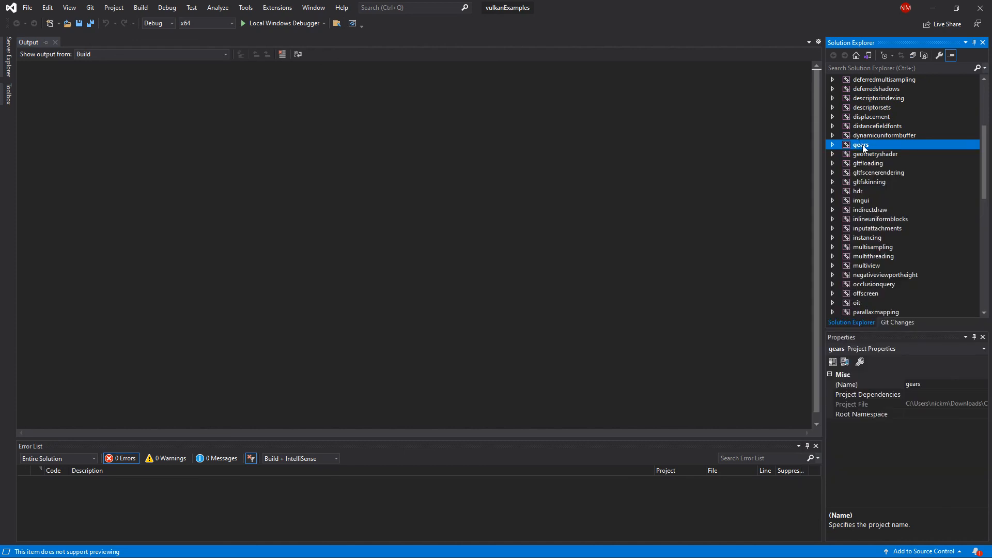
left_click(167, 7)
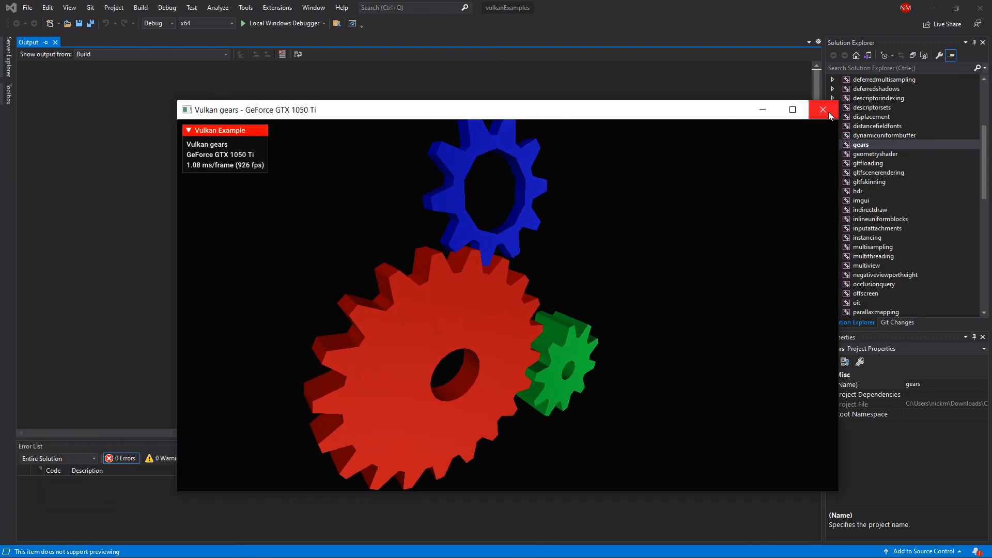
left_click(824, 109)
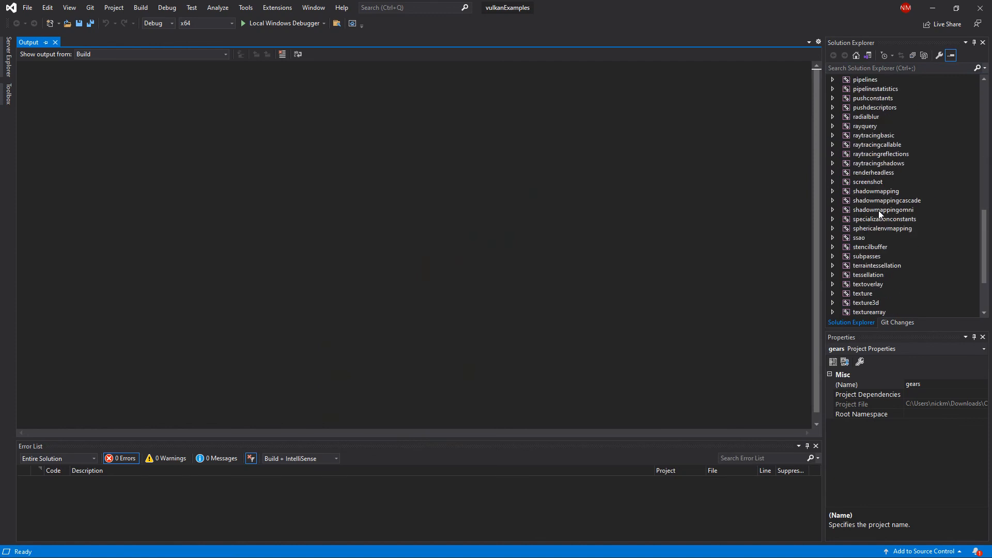
- Make tessellation the startup project and start it
left_click(870, 191)
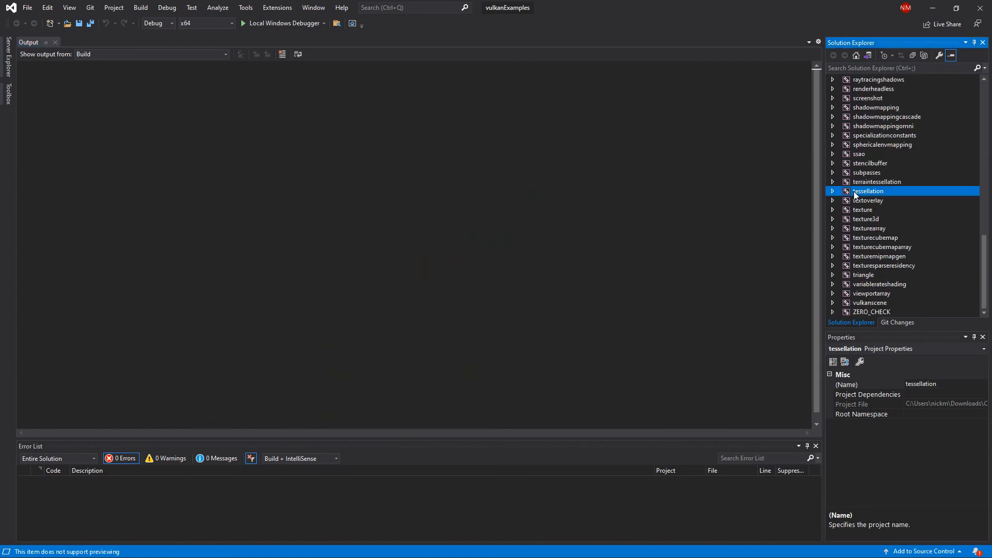
right_click(868, 190)
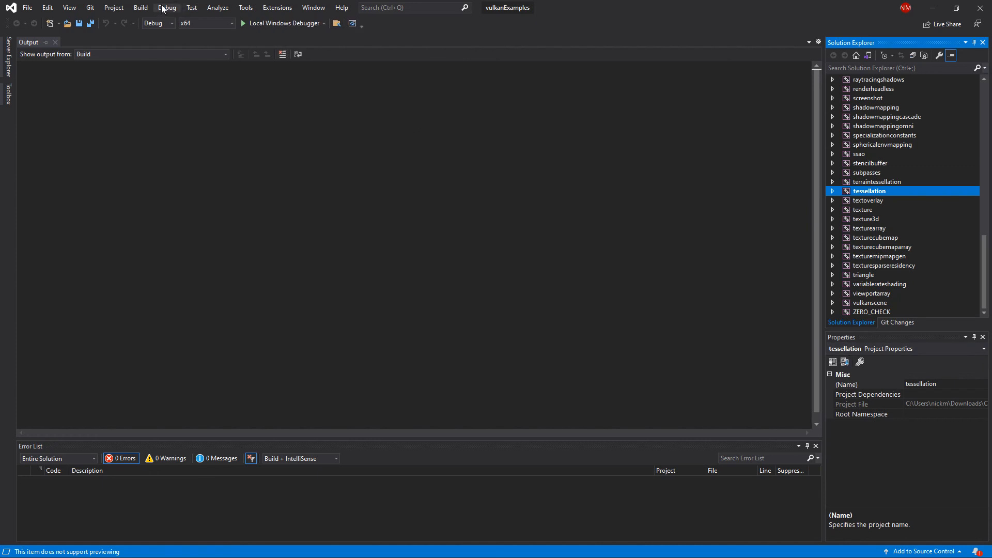
left_click(167, 7)
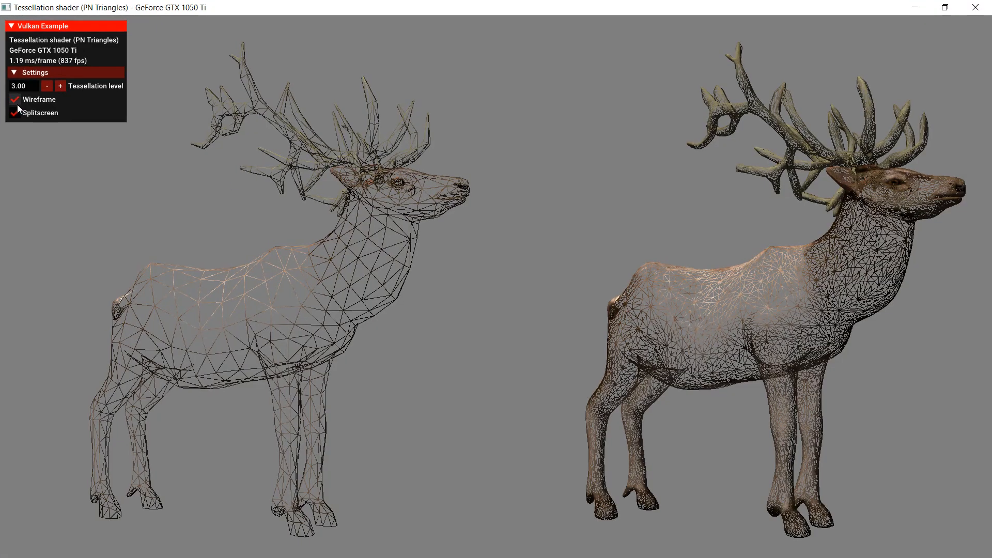
- Turn off Splitscreen and vary the tessellation level between about 6.75 and 0.50
left_click(15, 99)
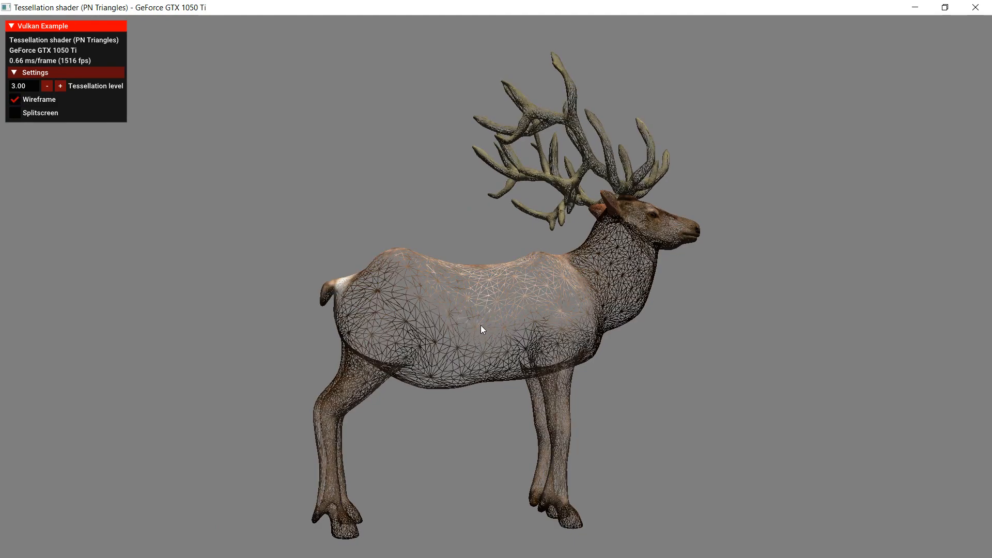
left_click(60, 85)
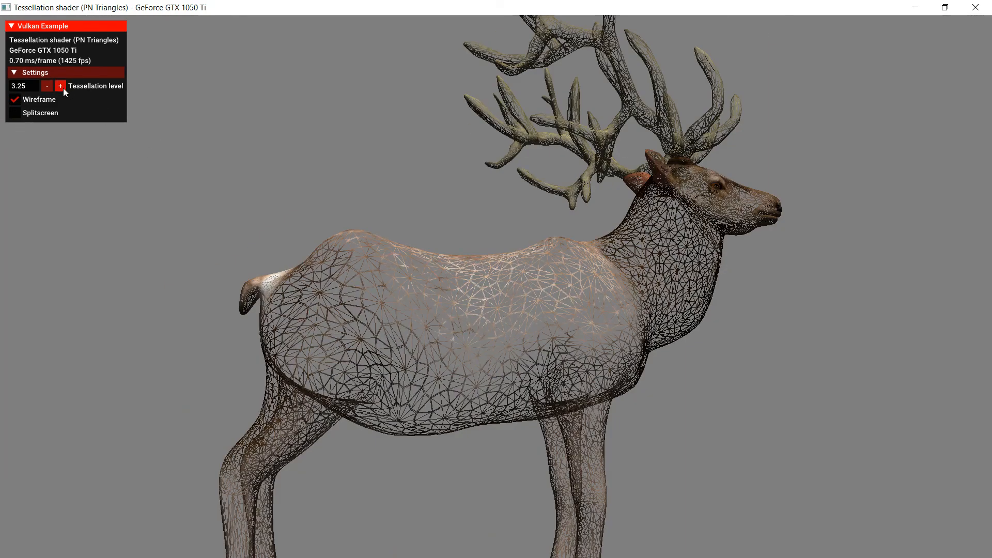
left_click(60, 85)
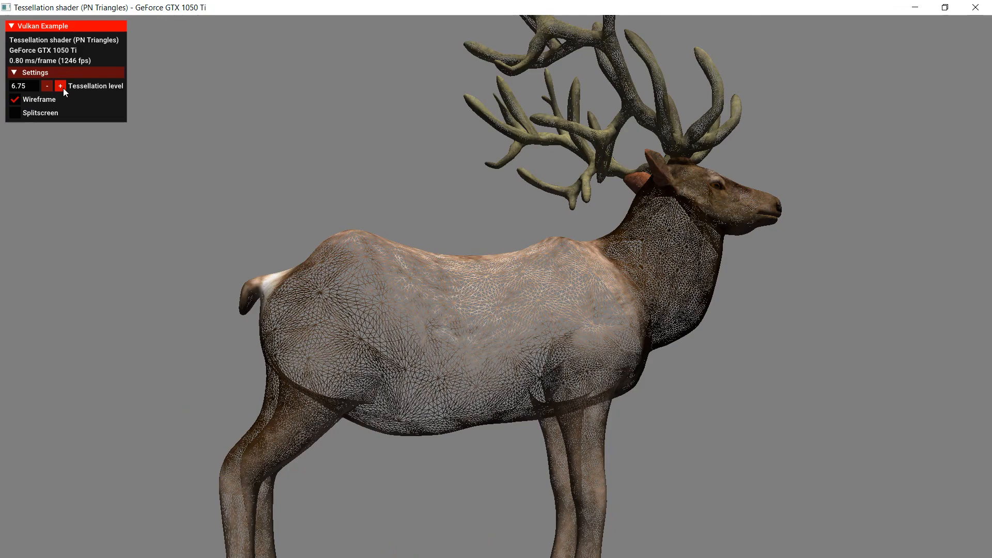
left_click(46, 85)
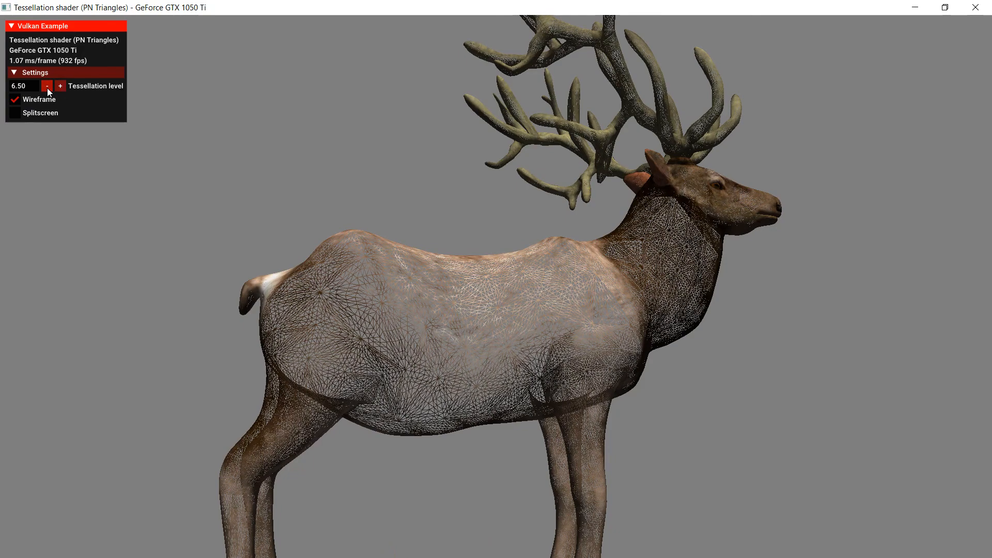
left_click(47, 86)
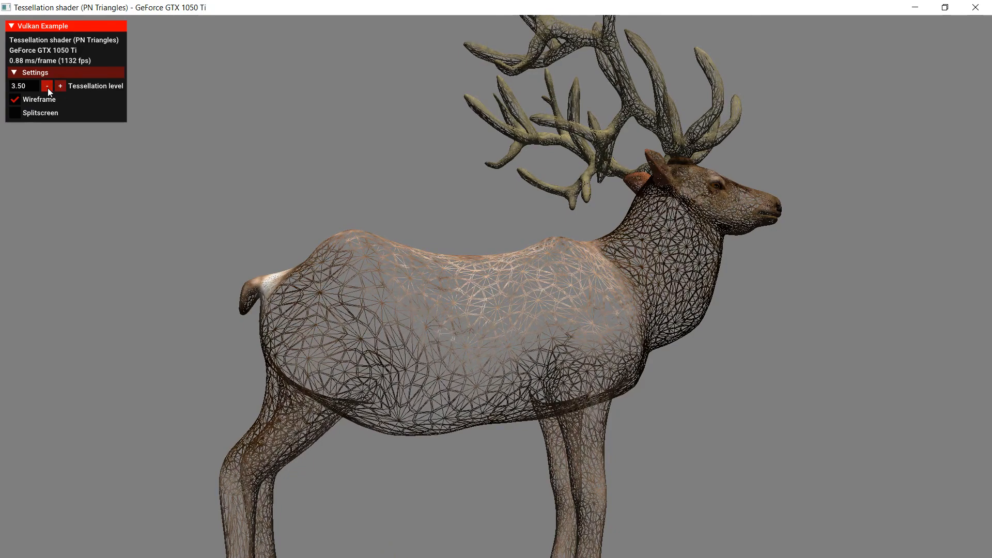
left_click(46, 86)
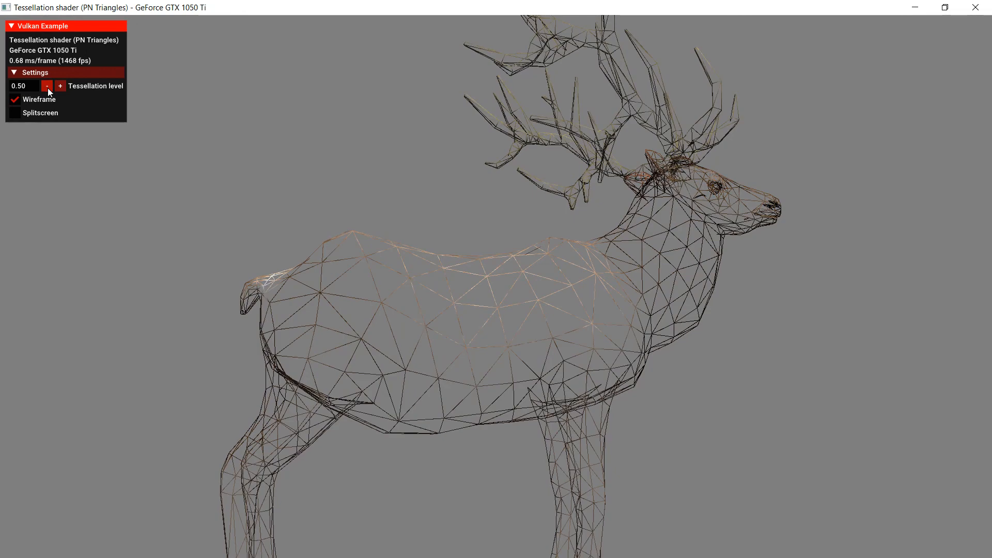
left_click(60, 86)
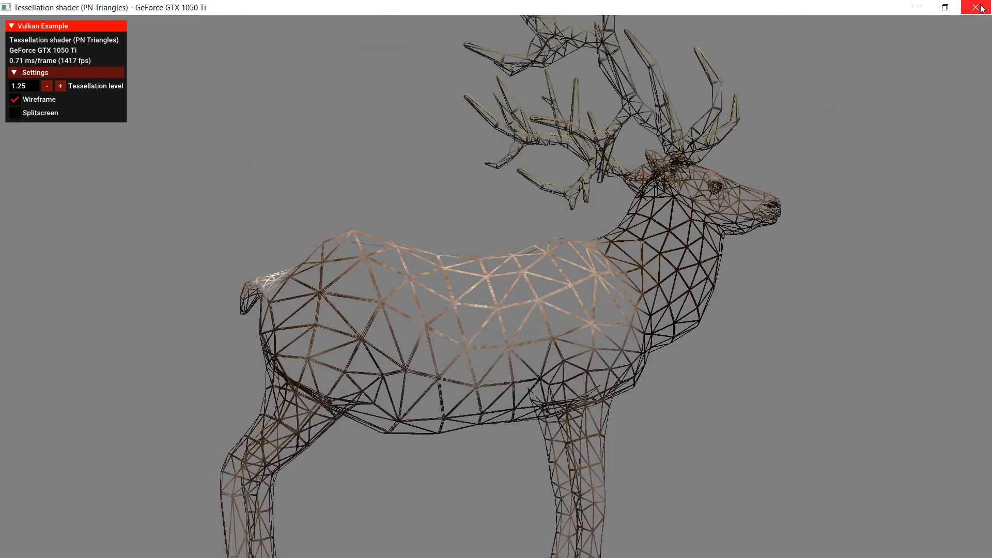
- Close the tessellation example window
left_click(983, 7)
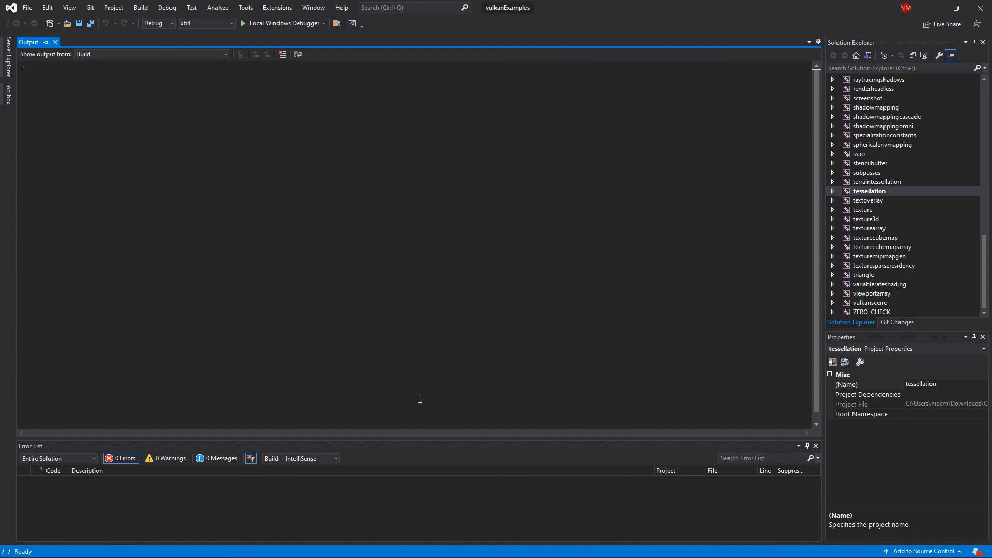
mouse_move(402, 7)
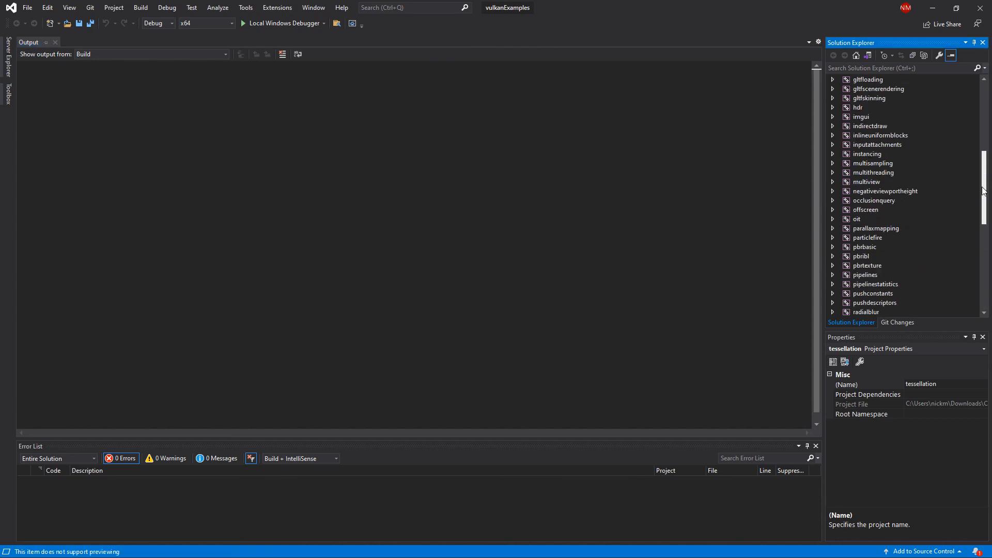
- Scroll Solution Explorer toward the computeraytracing project
scroll("down", 3)
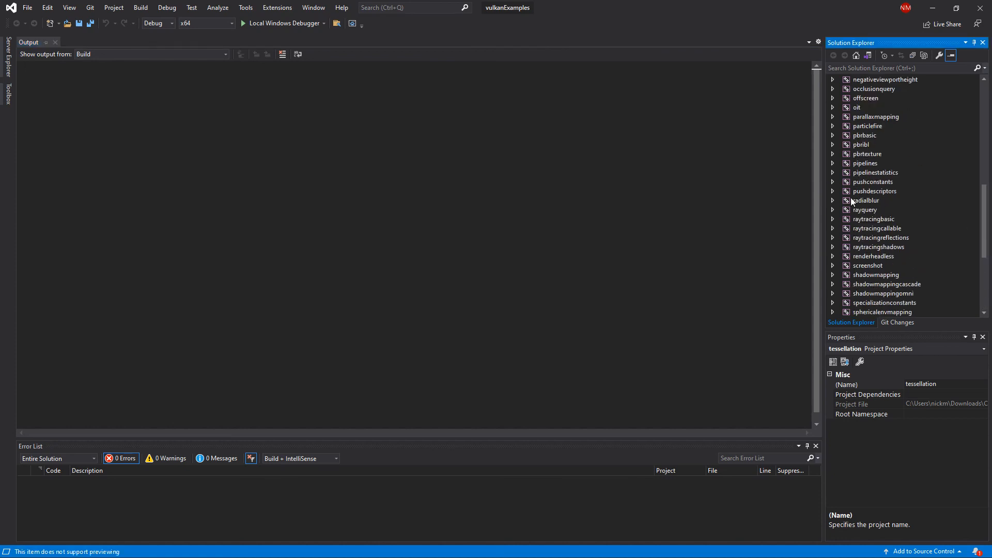
mouse_move(883, 236)
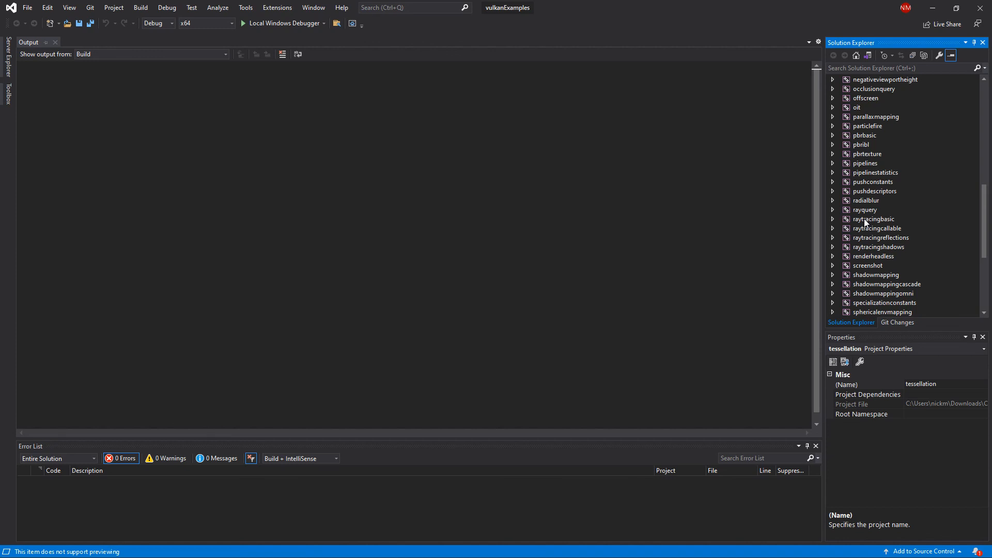
mouse_move(985, 227)
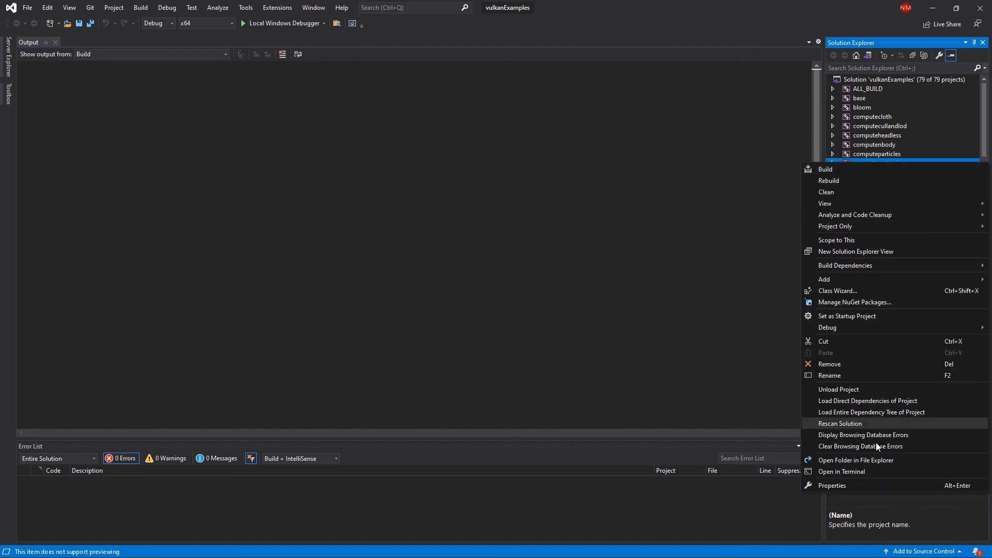
mouse_move(847, 317)
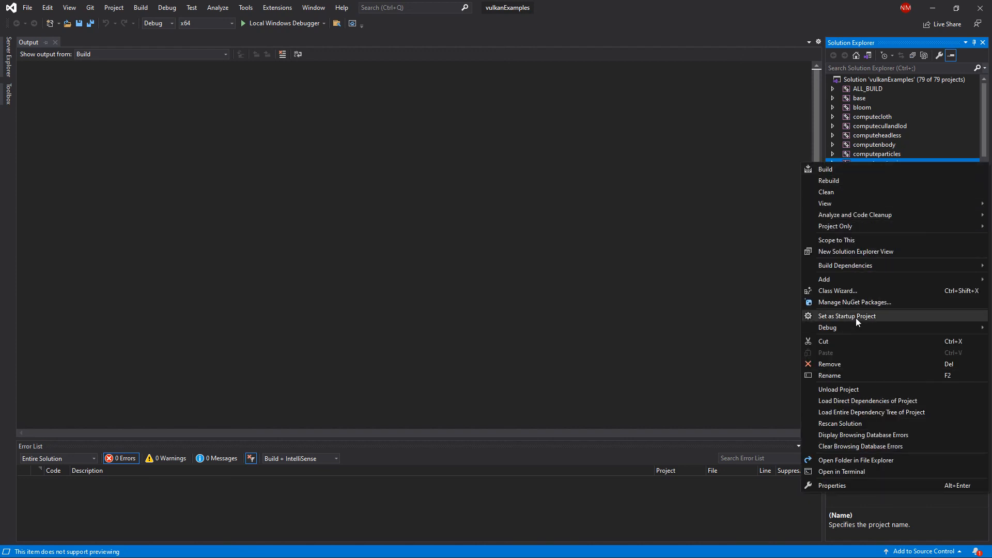
- Set computeraytracing as the startup project and start it from the Debug menu
left_click(880, 162)
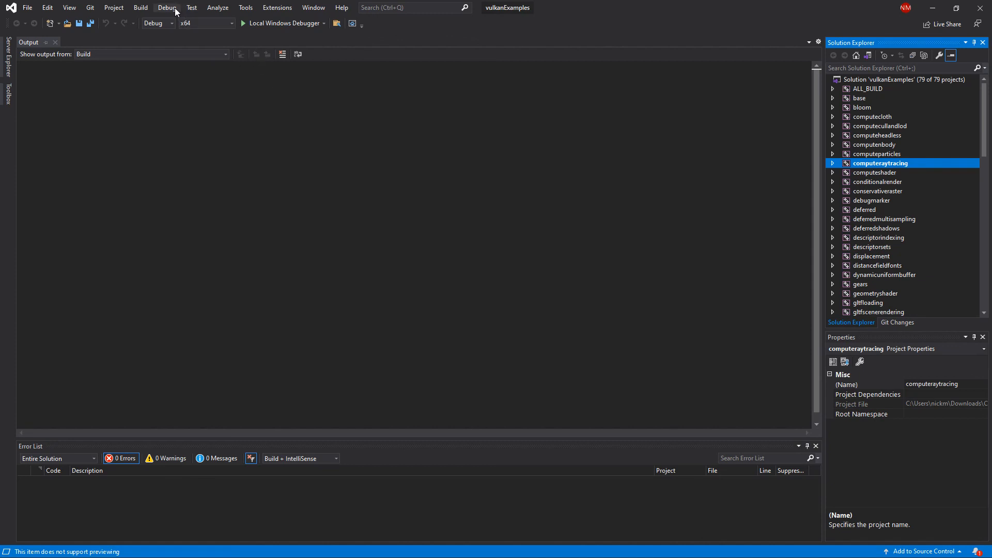
left_click(166, 8)
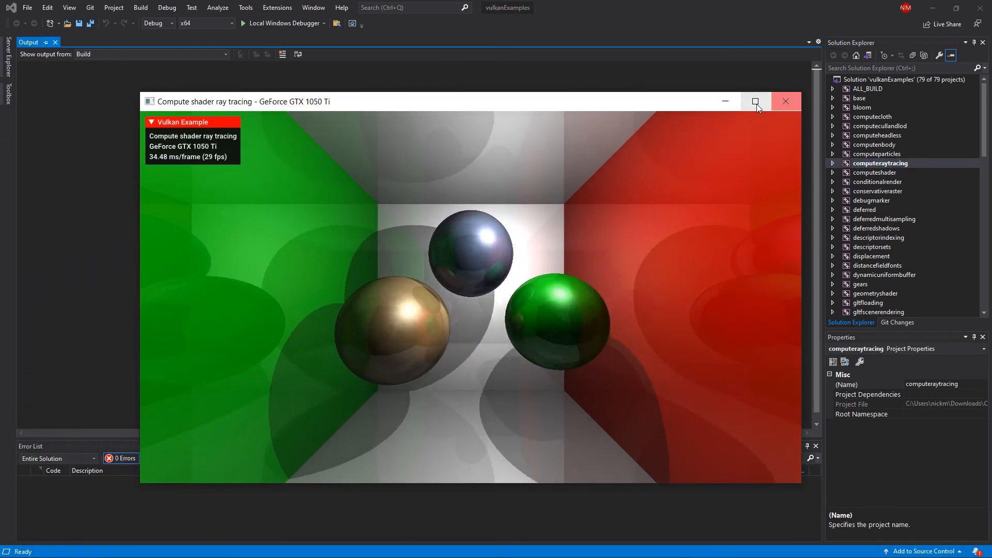
- Maximize the ray-traced spheres window, then close the example
left_click(756, 100)
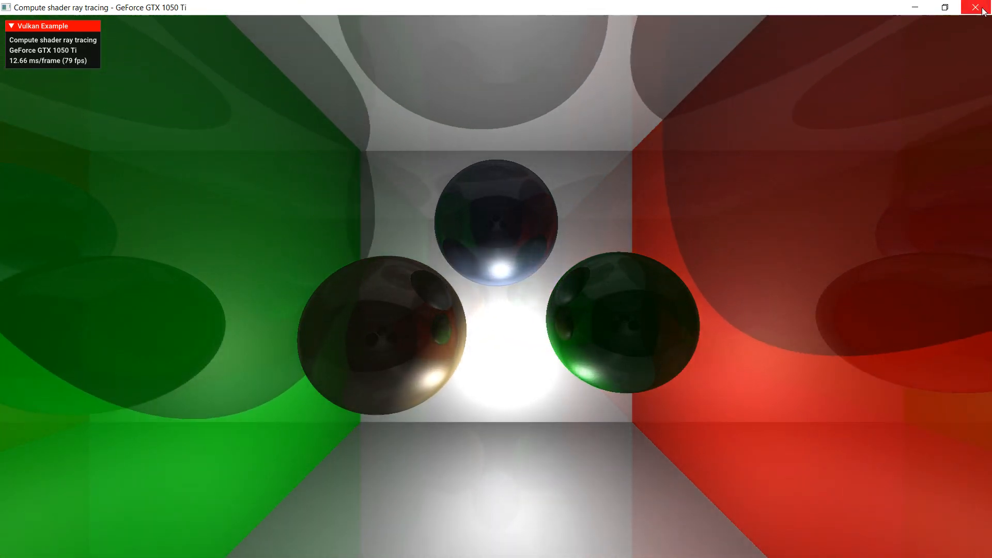
left_click(983, 8)
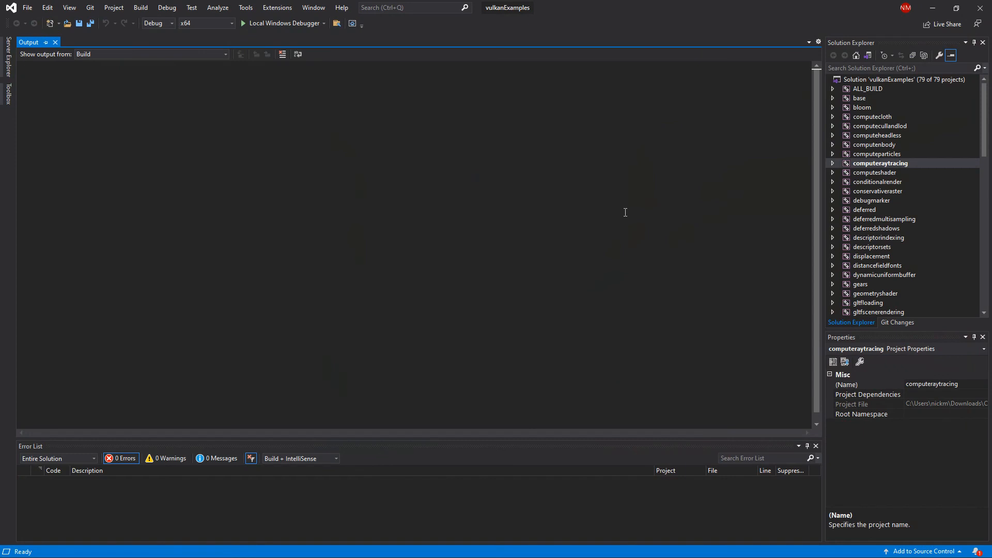
mouse_move(644, 128)
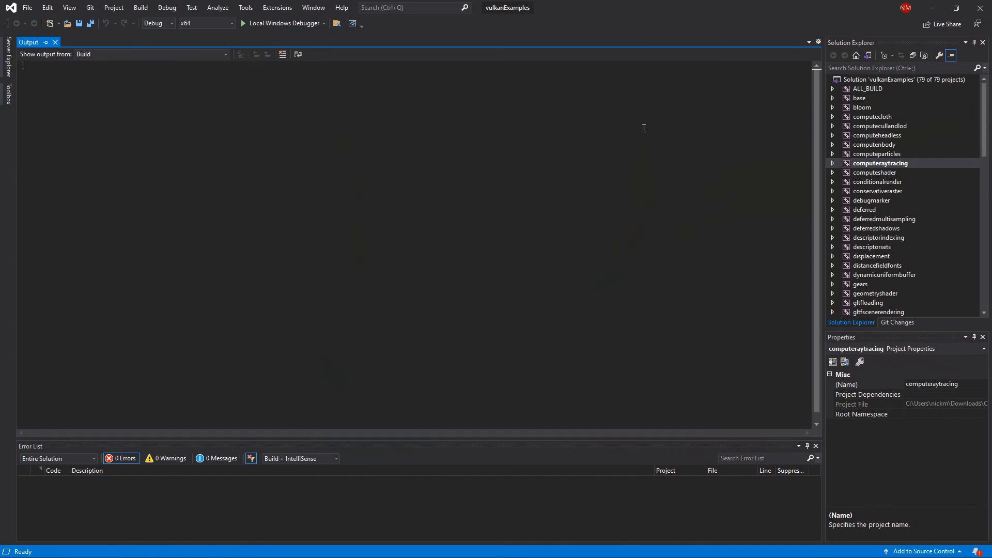
mouse_move(941, 174)
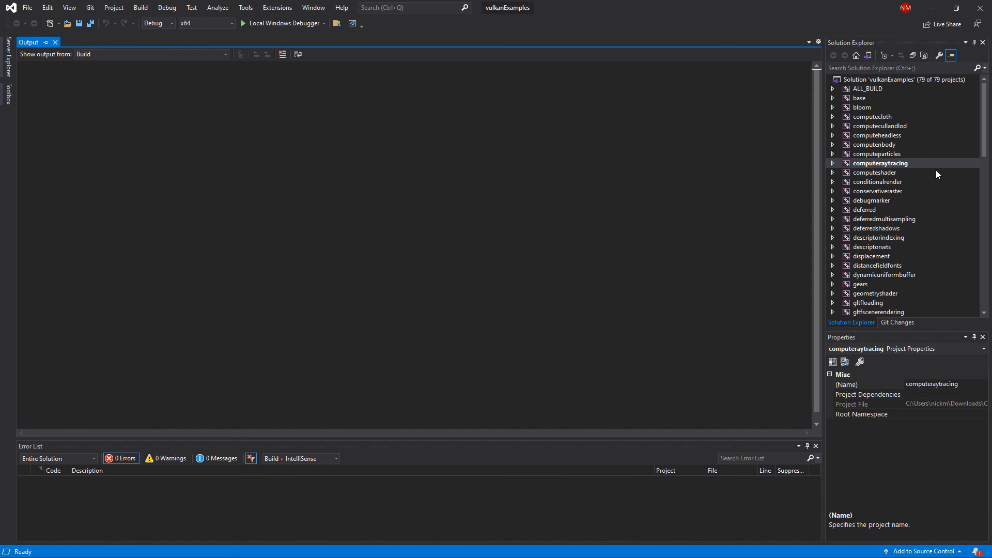
mouse_move(862, 162)
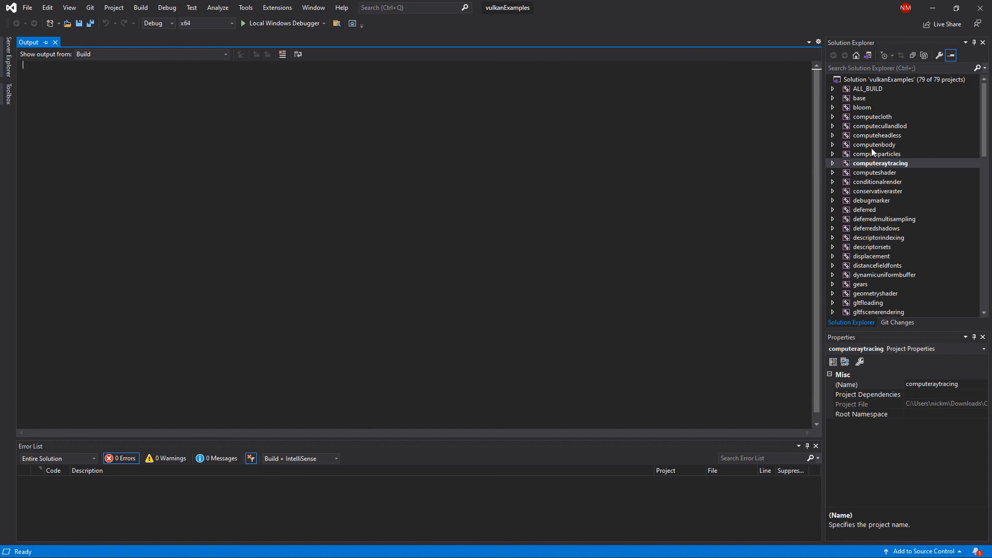
- Launch the computeparticles example and enable Attach attractor to cursor in its settings
left_click(875, 145)
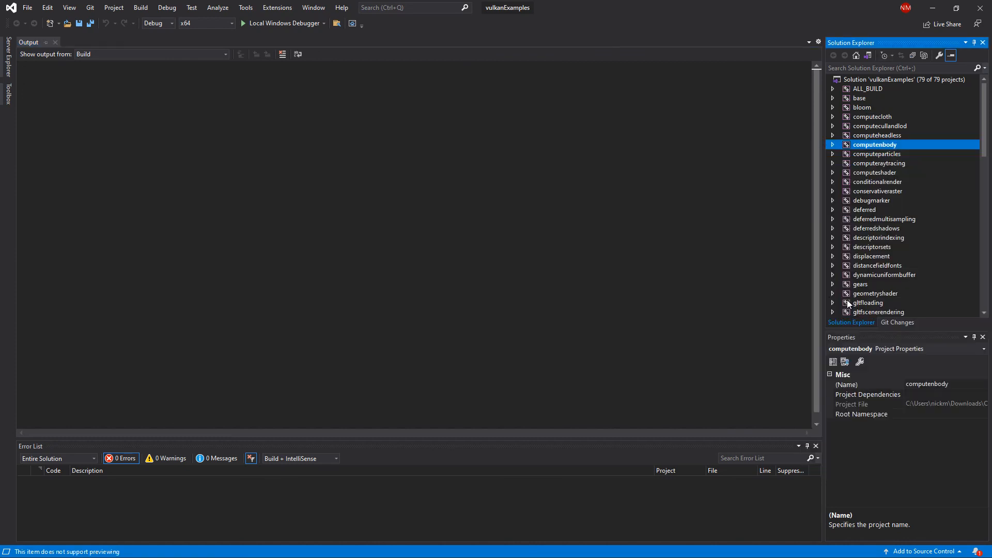
mouse_move(221, 24)
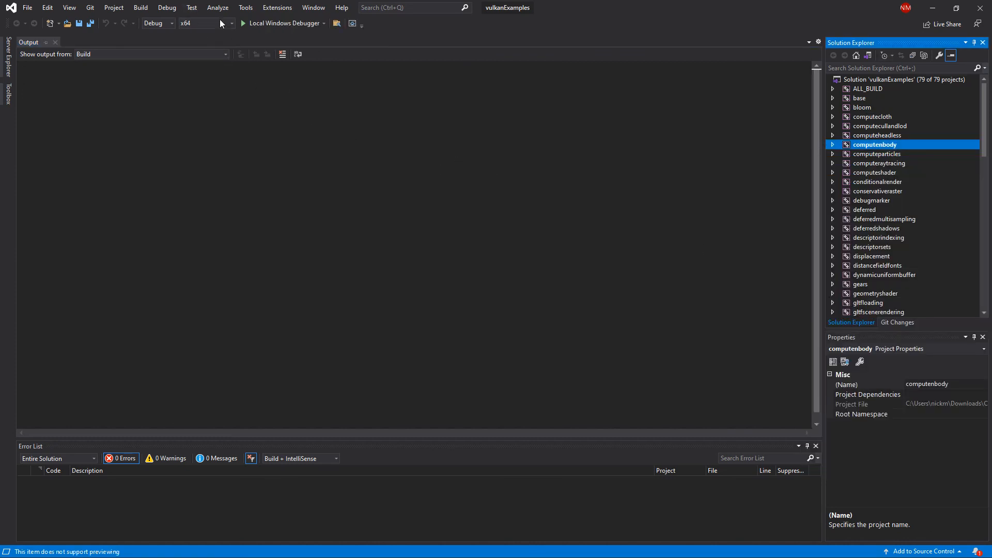
left_click(167, 8)
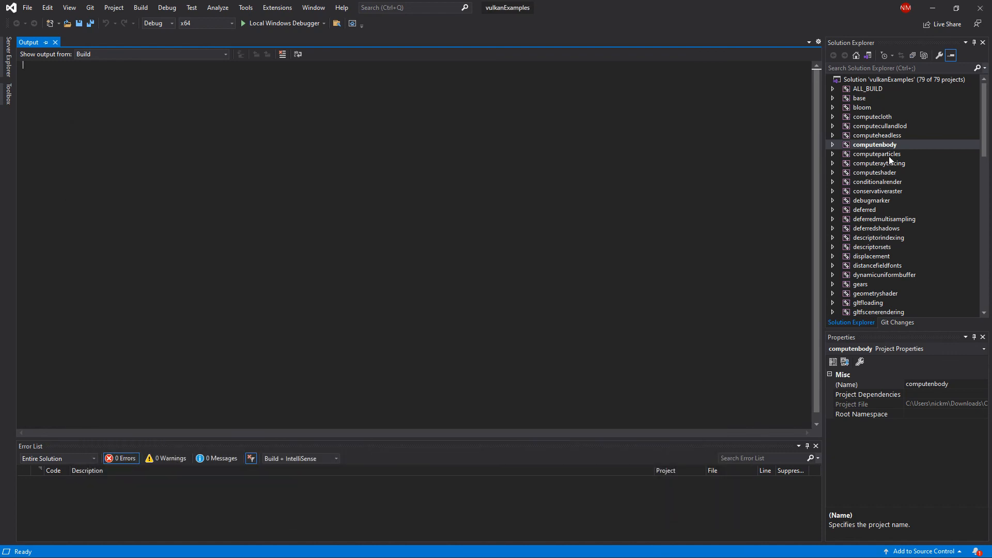
right_click(877, 154)
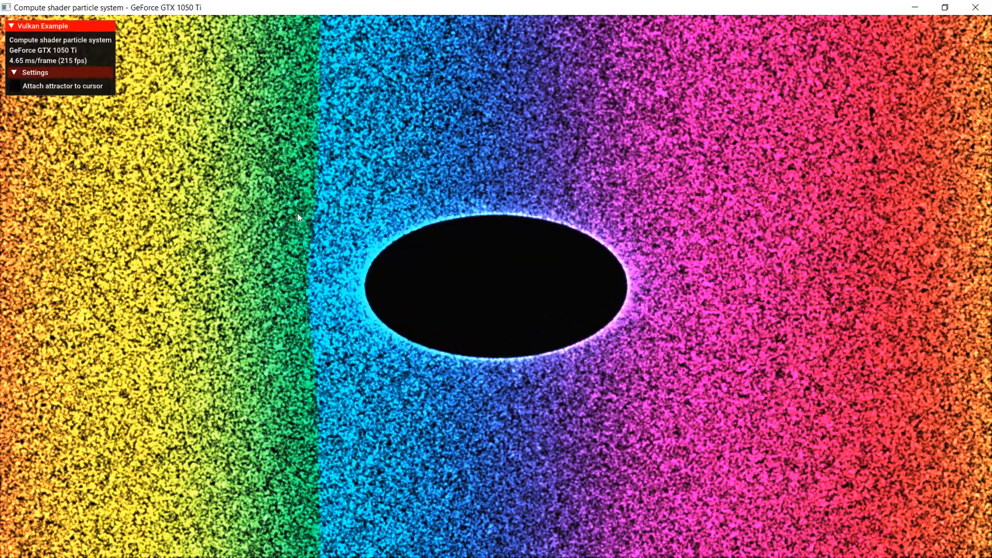
left_click(13, 86)
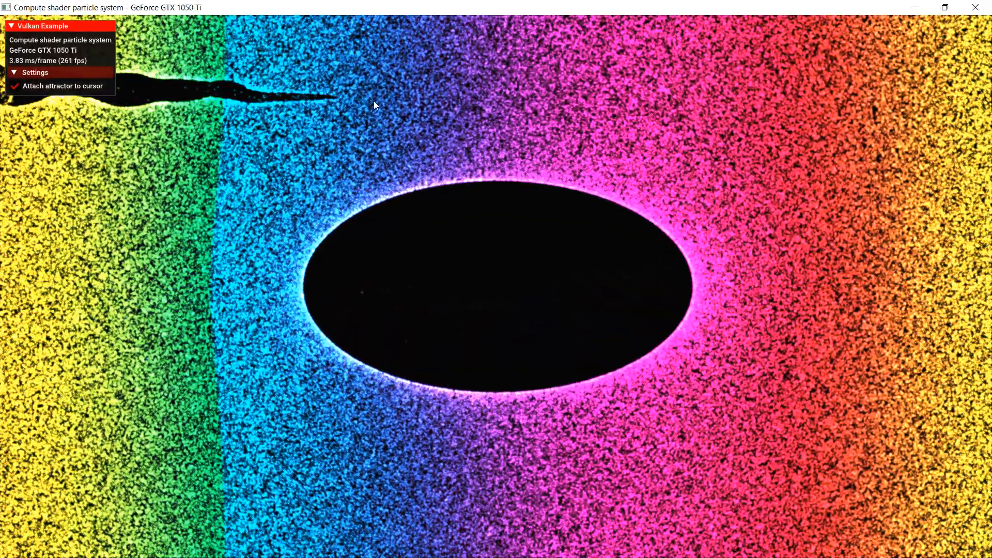